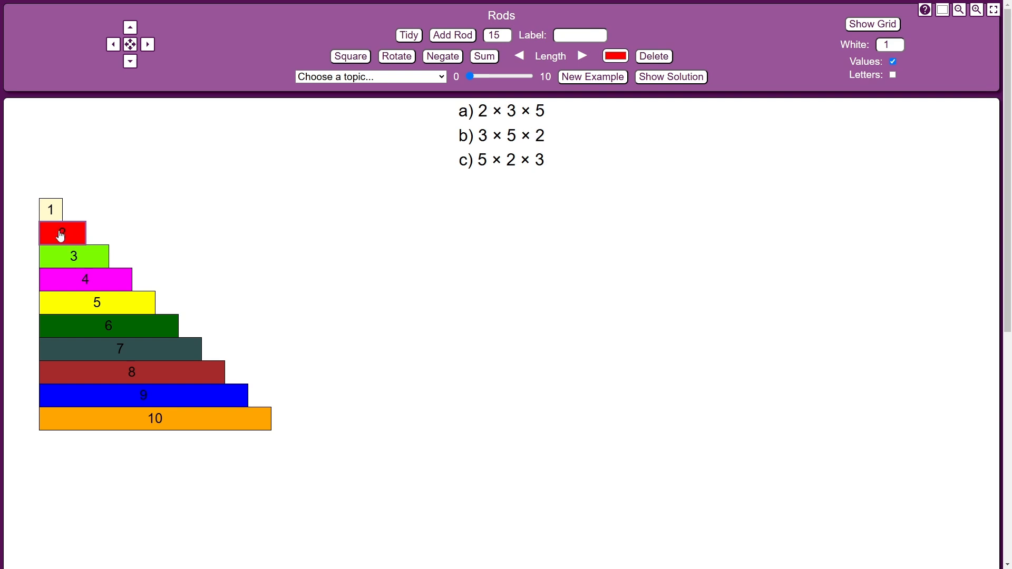
- Place a red 2 rod on the workspace to start the 3-by-5 array showing 30
left_click_drag(62, 233, 363, 210)
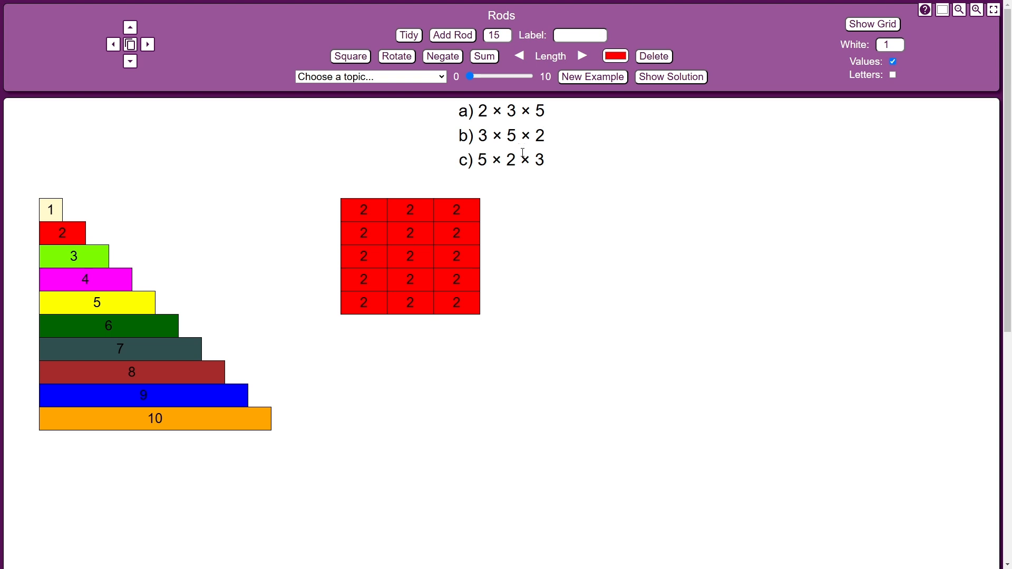
mouse_move(137, 265)
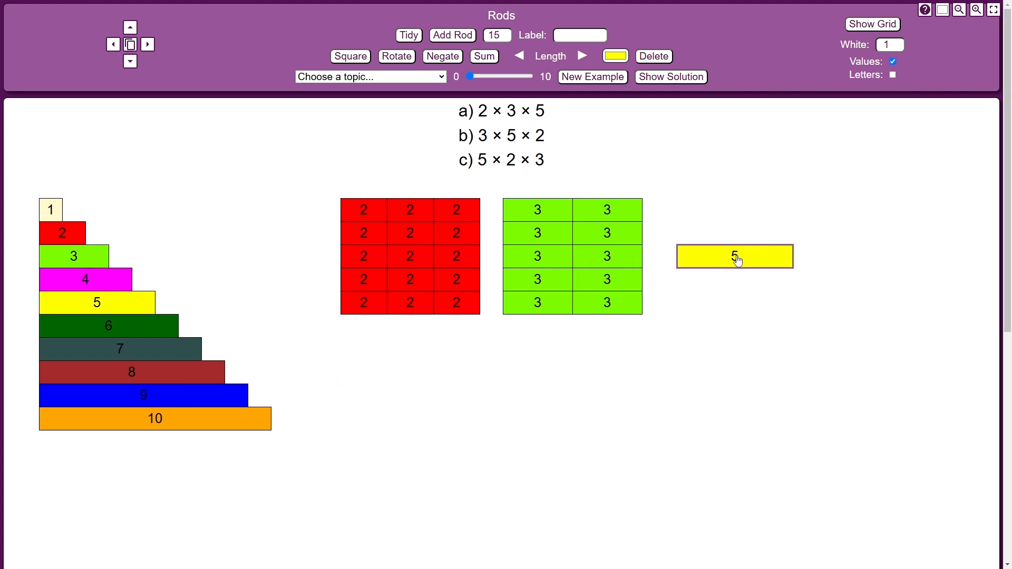
- Stand a yellow 5 rod upright beside the green rectangle and copy it along to the right
left_click(395, 56)
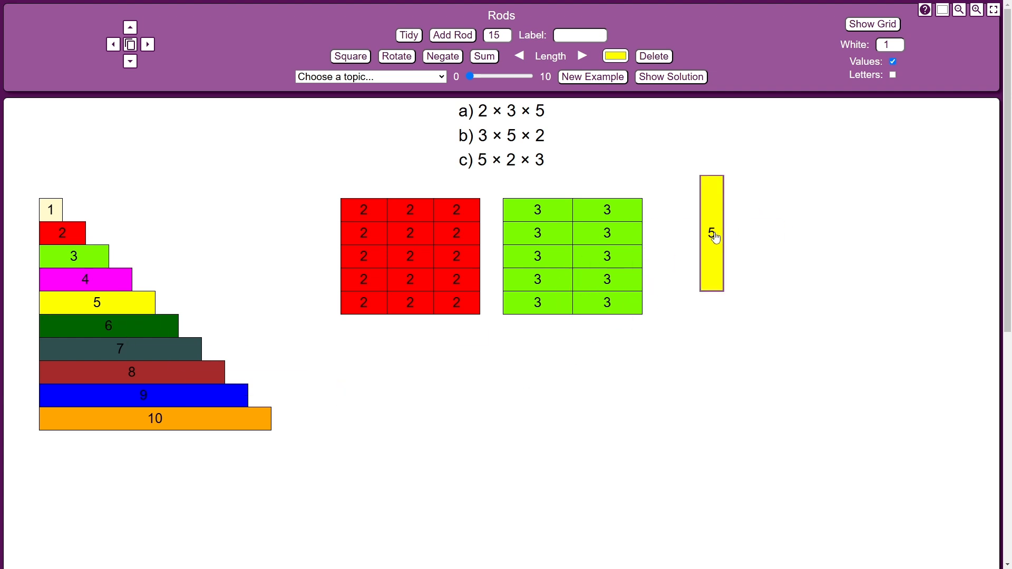
left_click_drag(711, 234, 676, 256)
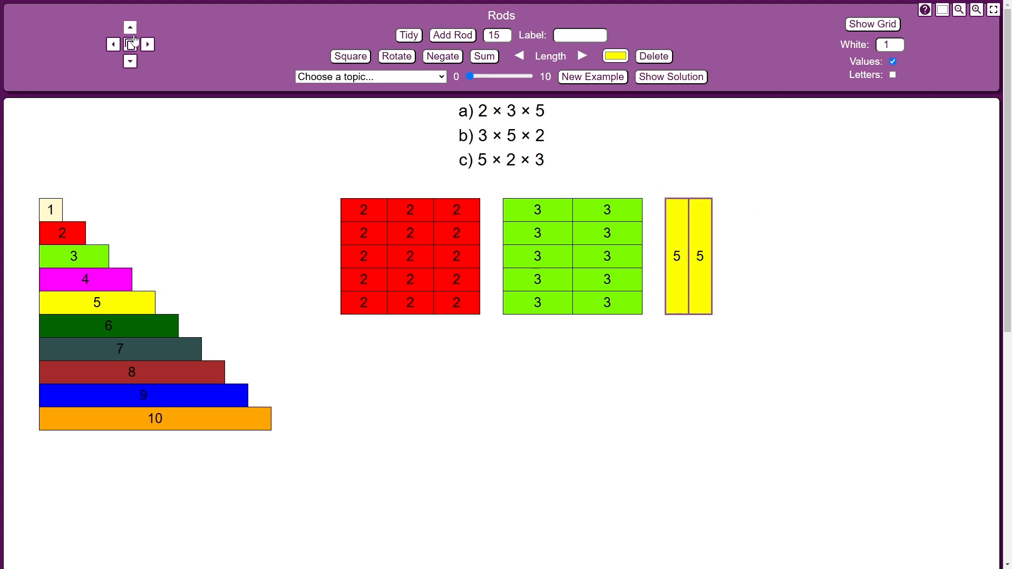
left_click(147, 44)
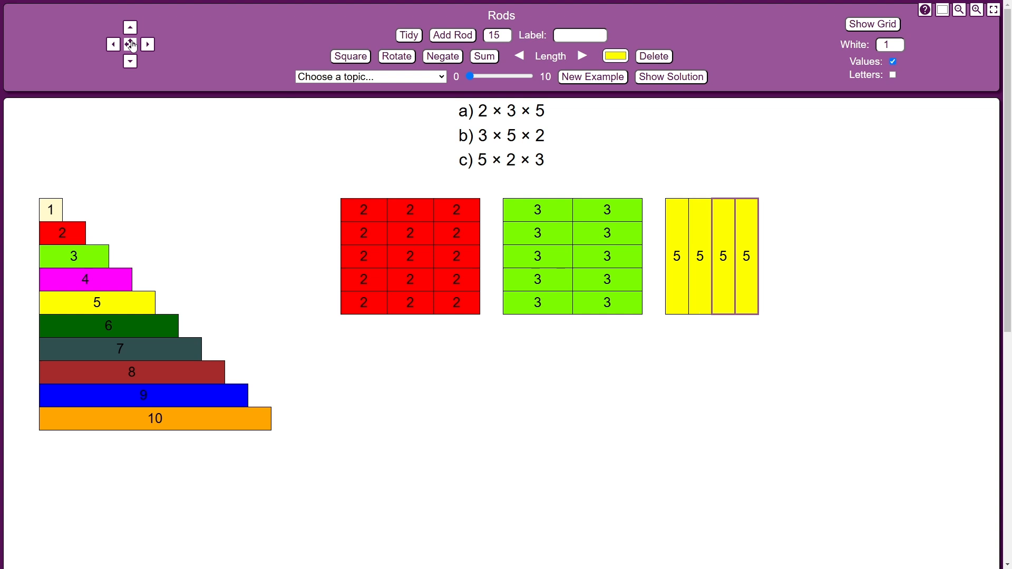